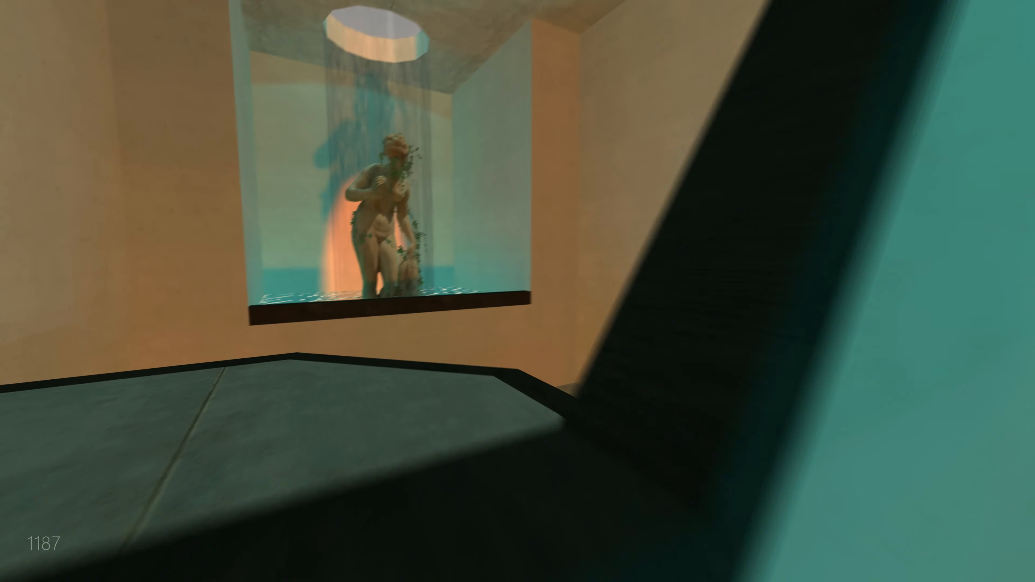
mouse_move(517, 291)
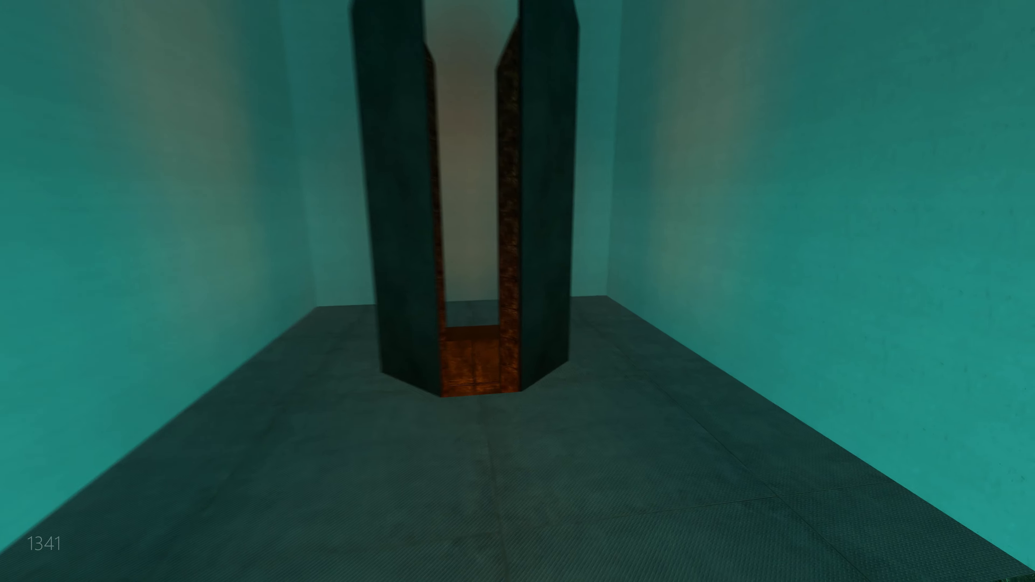
mouse_move(518, 291)
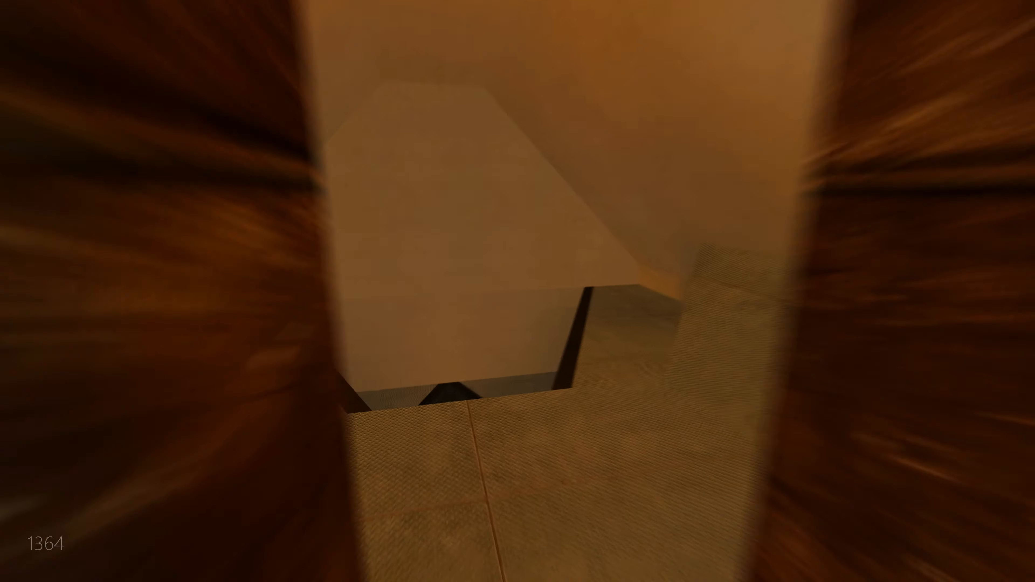
mouse_move(517, 291)
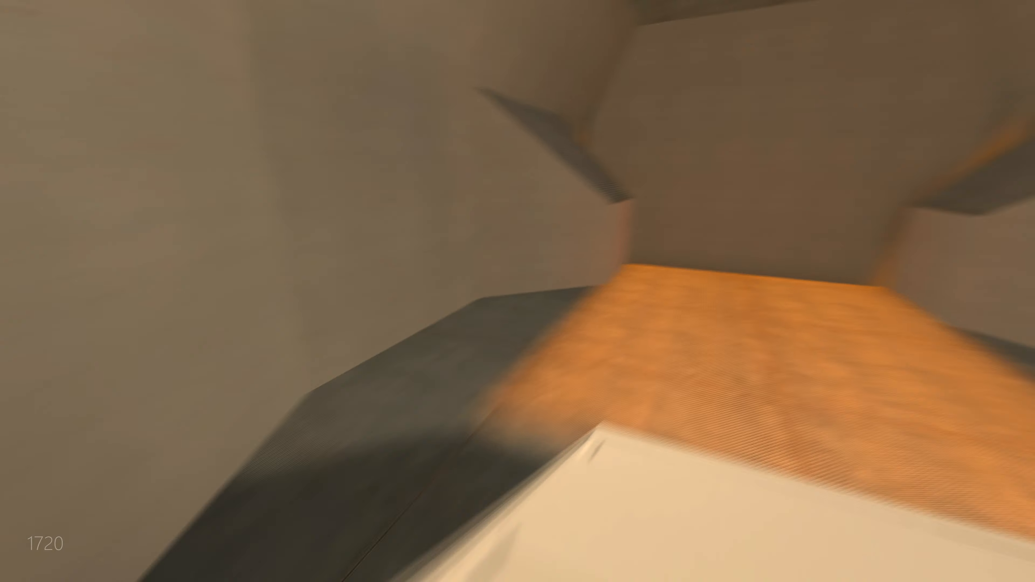